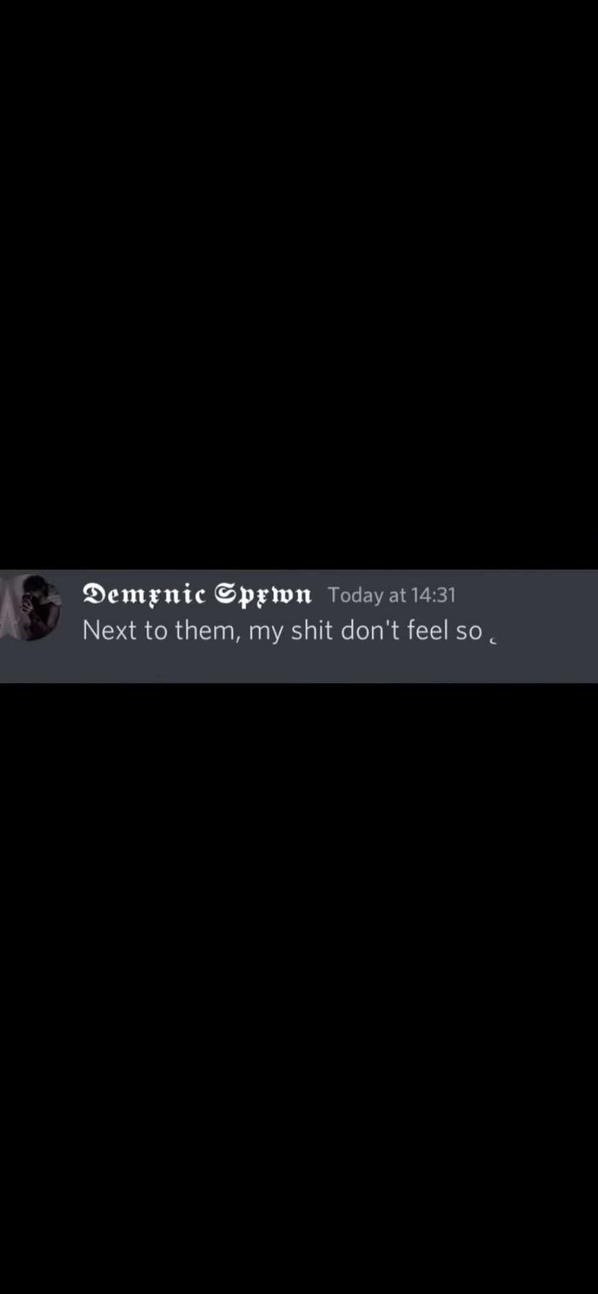
{"action": "type", "text": "grand"}
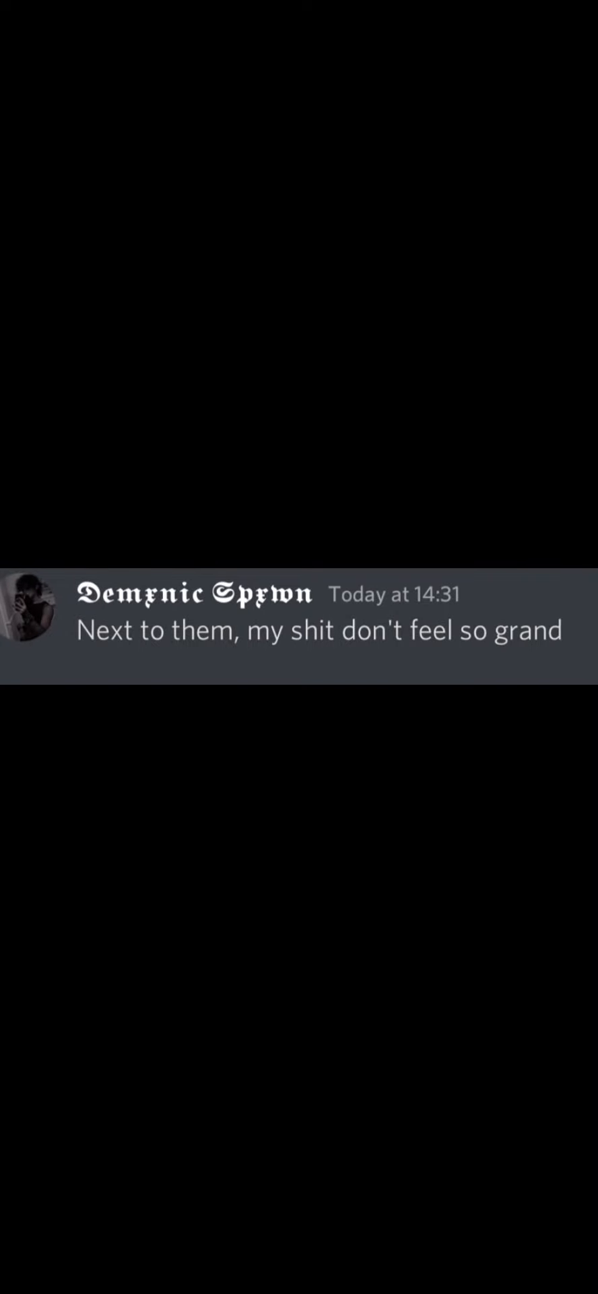